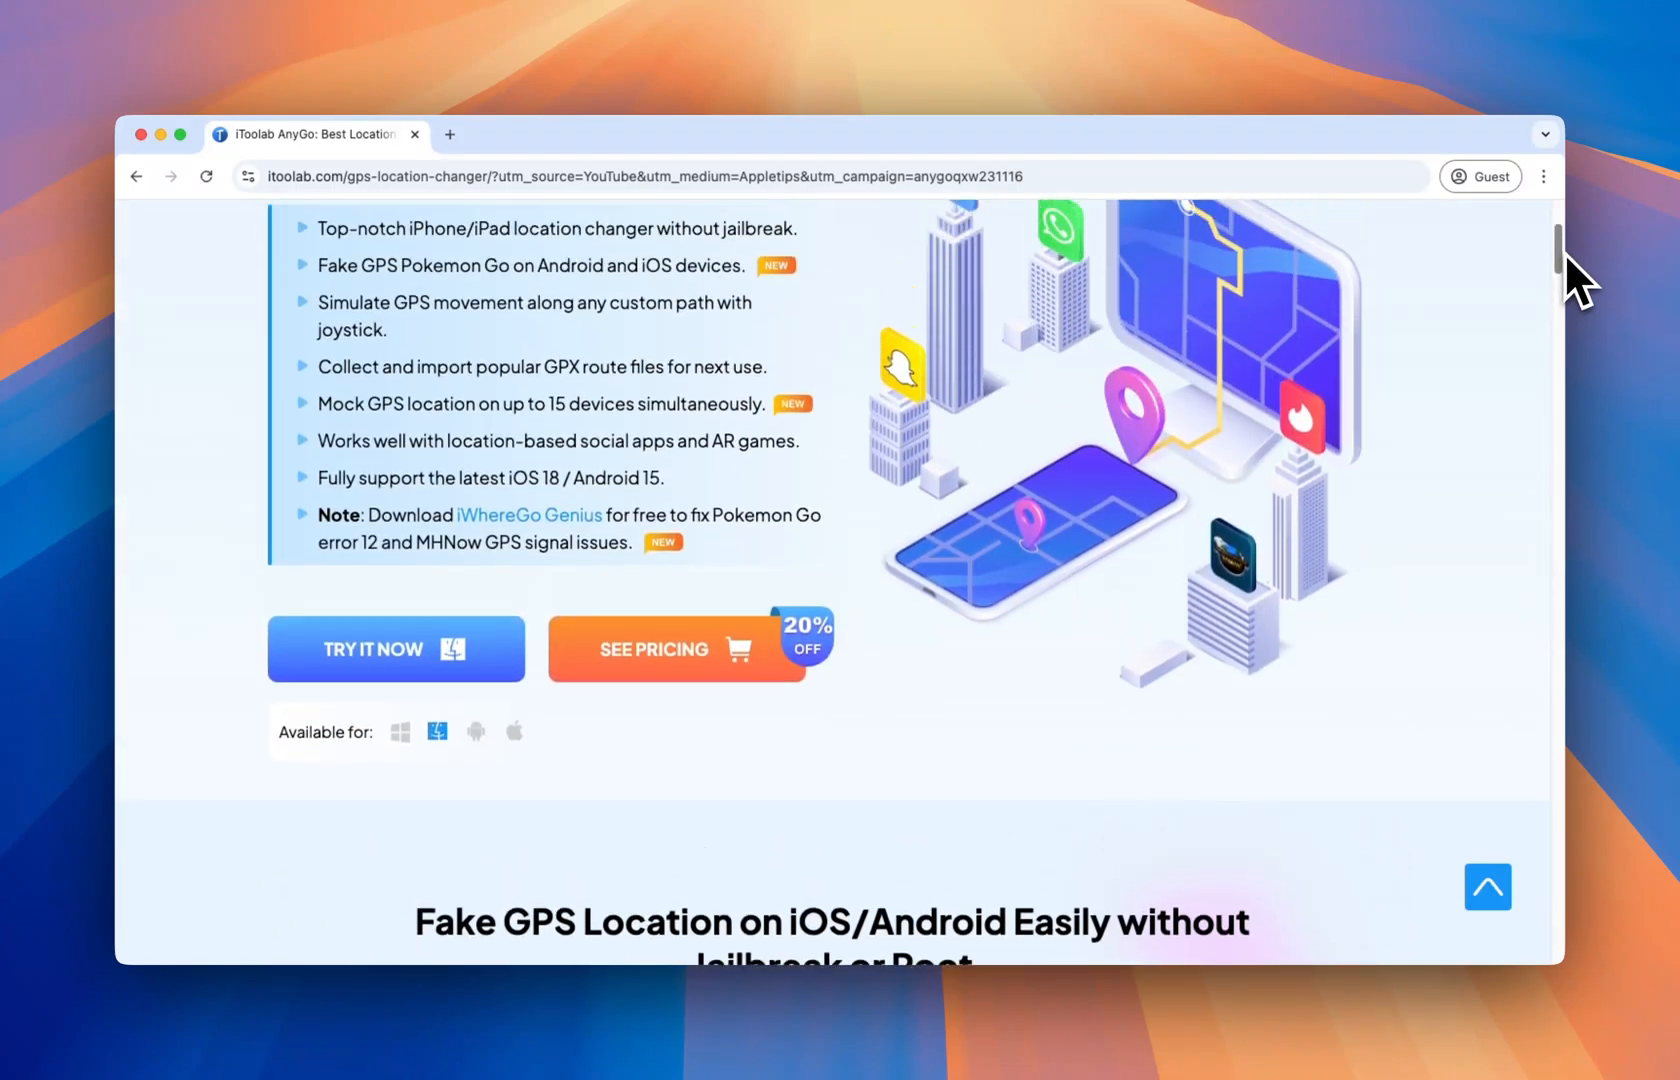
# Pick iOS as the device type on AnyGo's start screen
pyautogui.scroll(3)
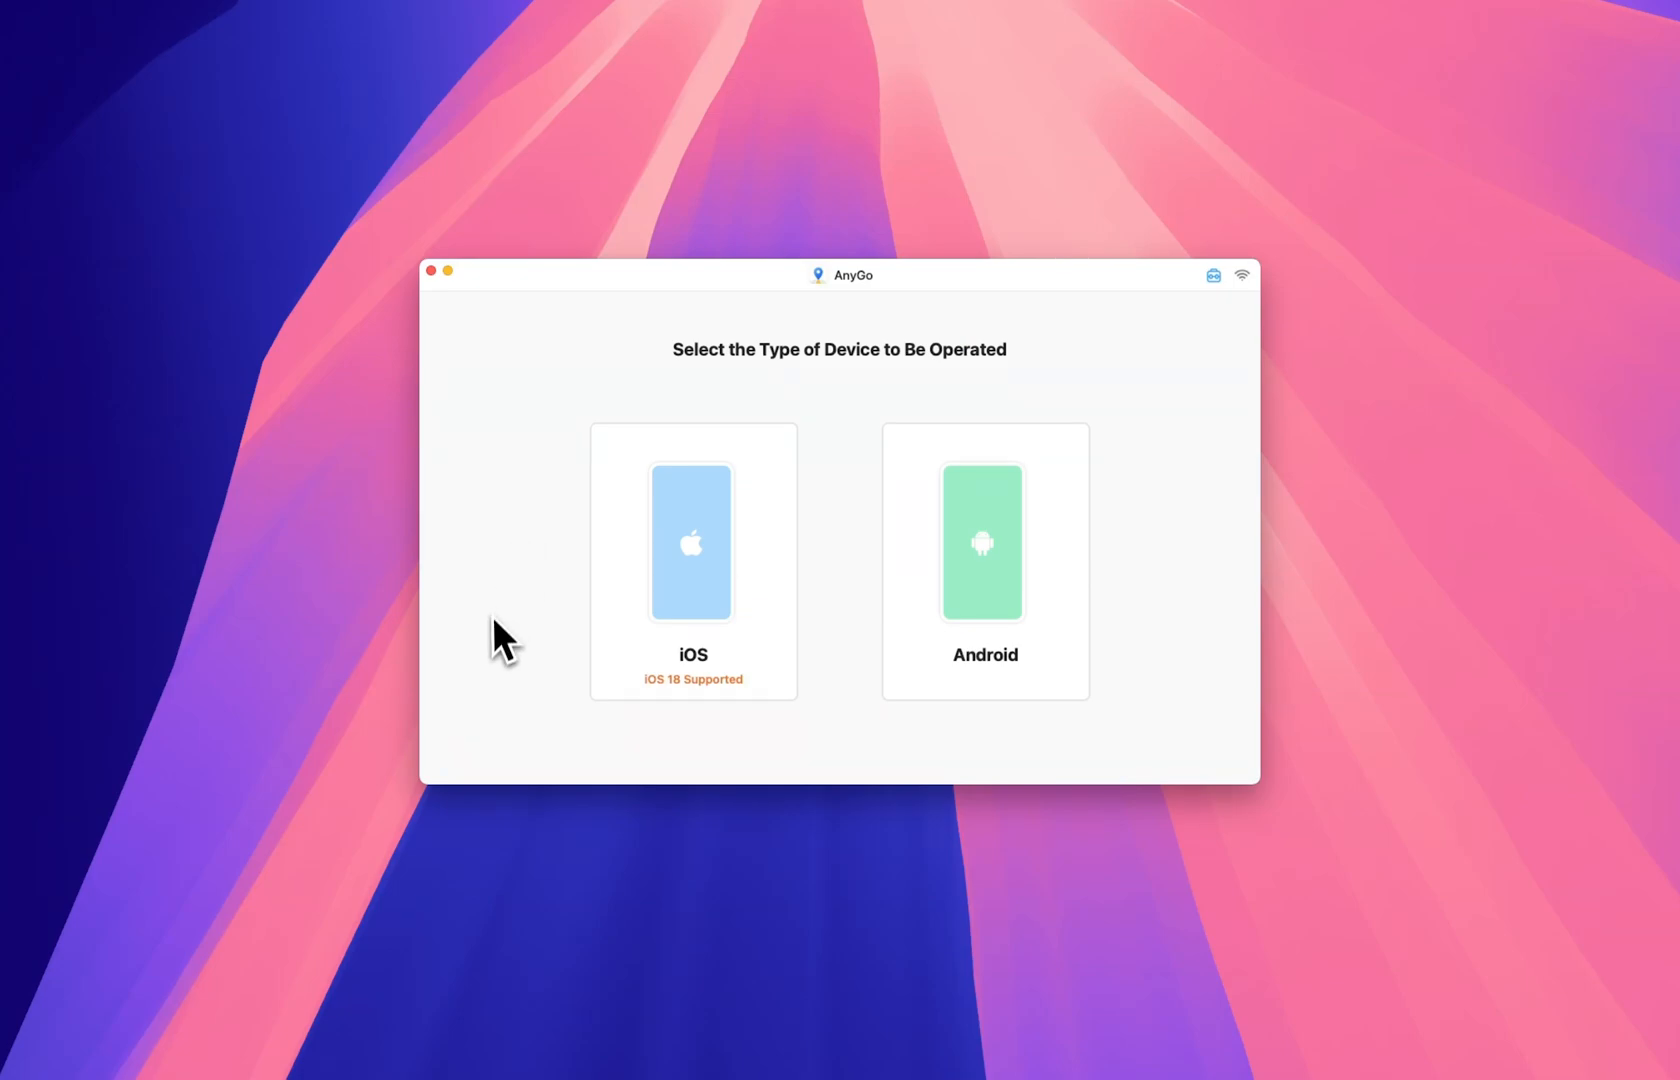
pyautogui.click(692, 542)
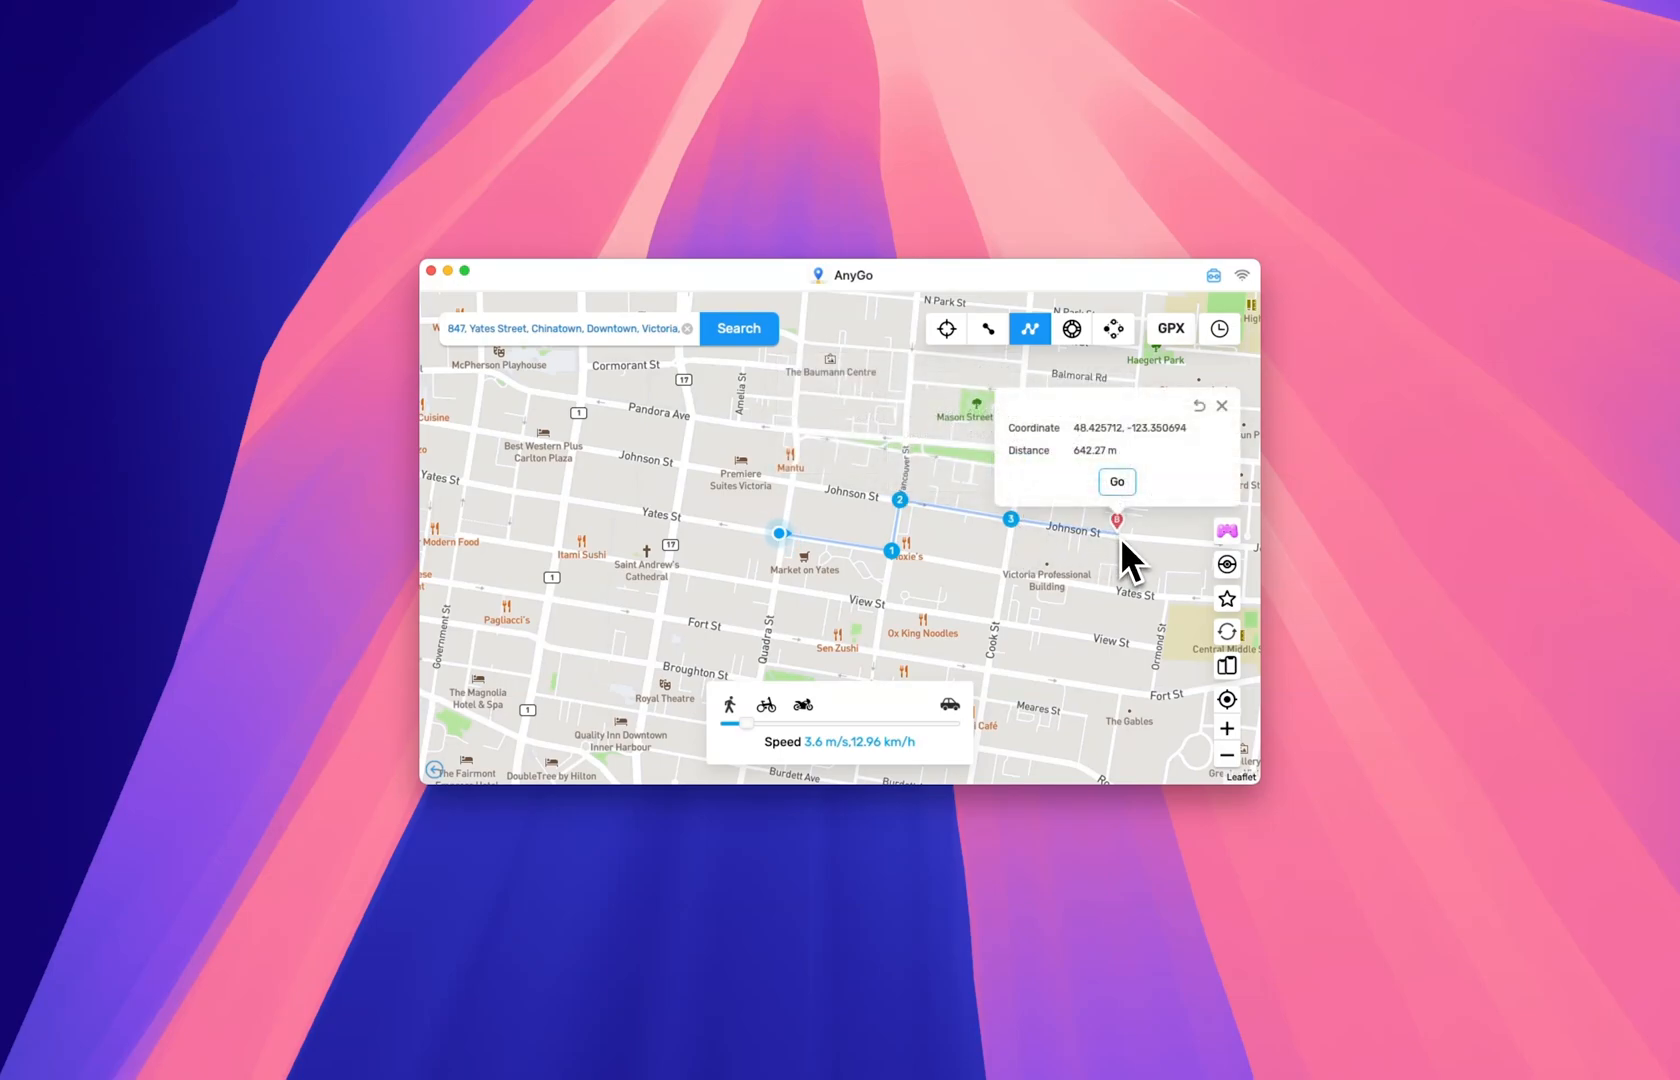
# Start moving along the three-stop, roughly 642 m route through downtown Victoria
pyautogui.click(1070, 329)
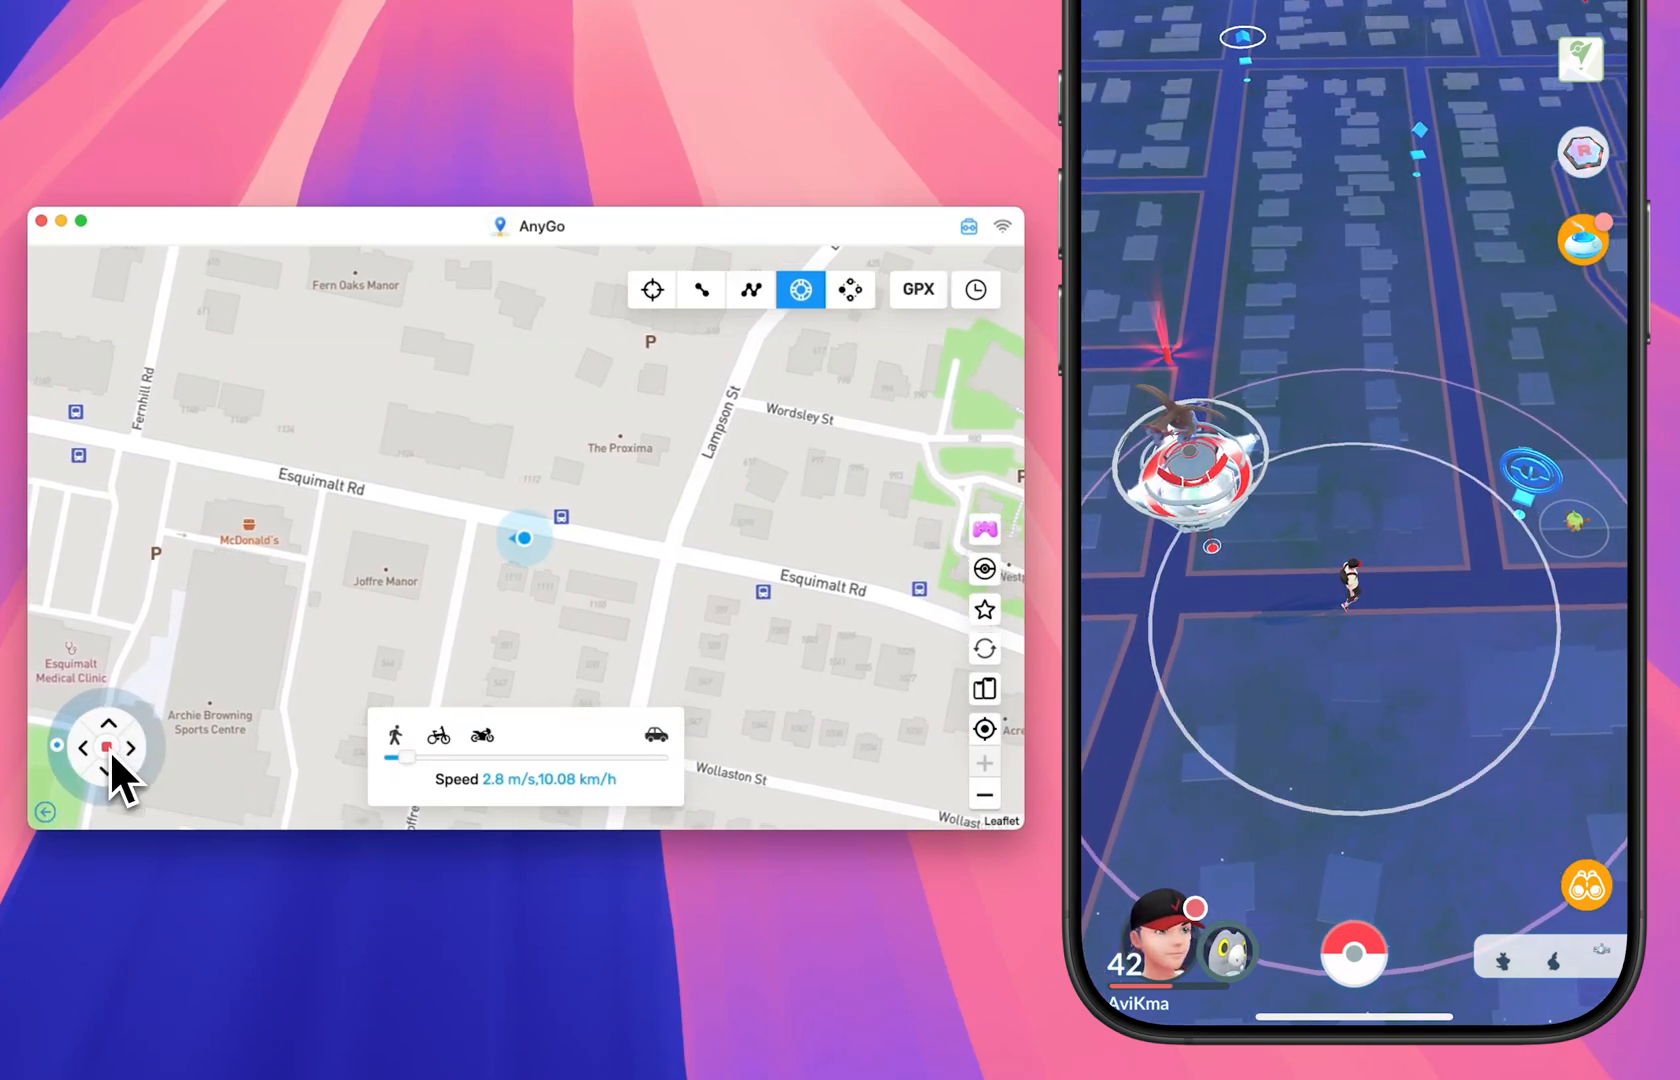